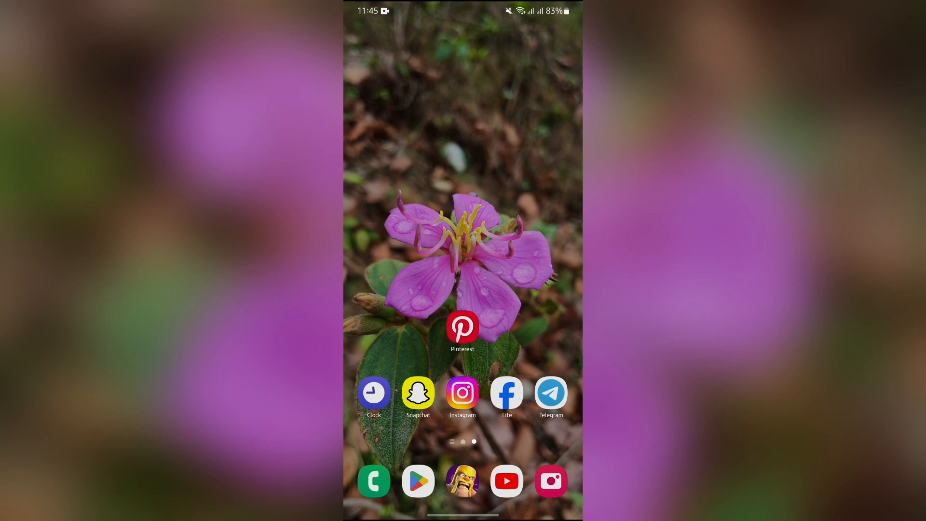
Launch the Pinterest app and open its account settings from the profile
click(462, 326)
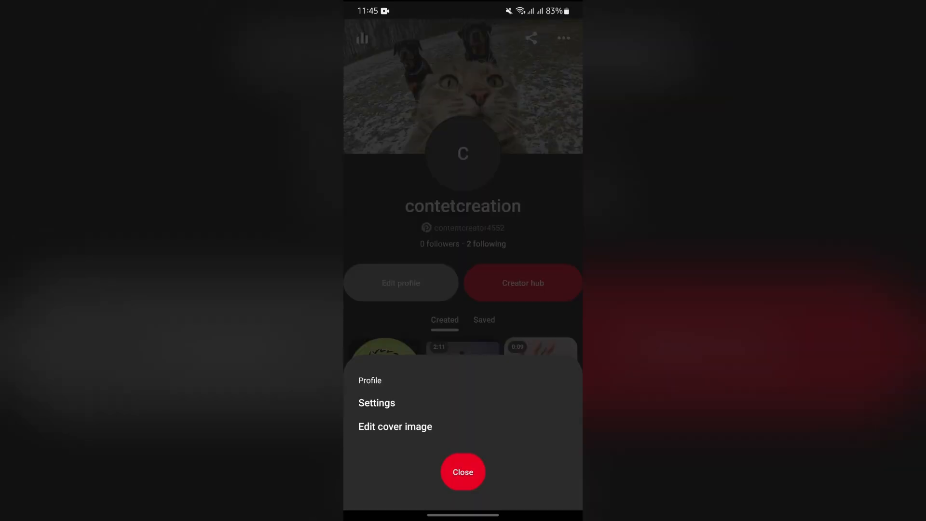
click(376, 402)
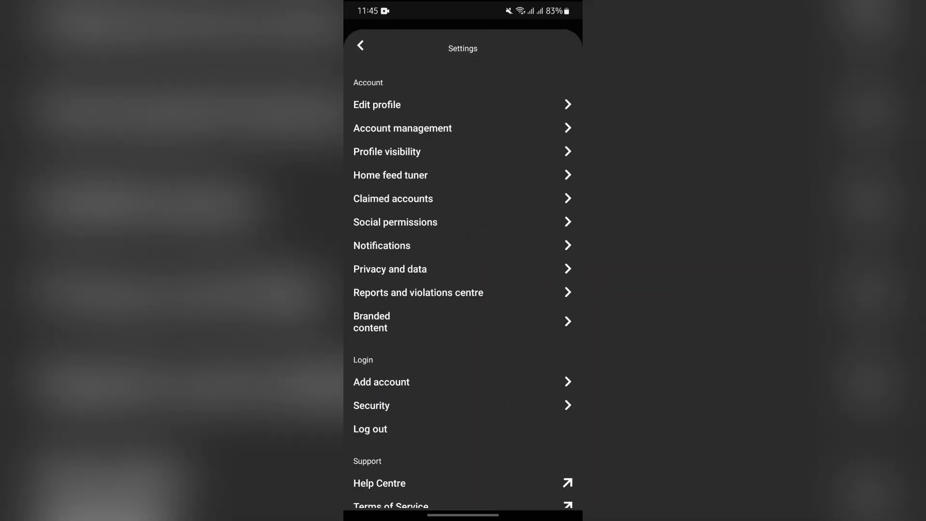
scroll(down, 3)
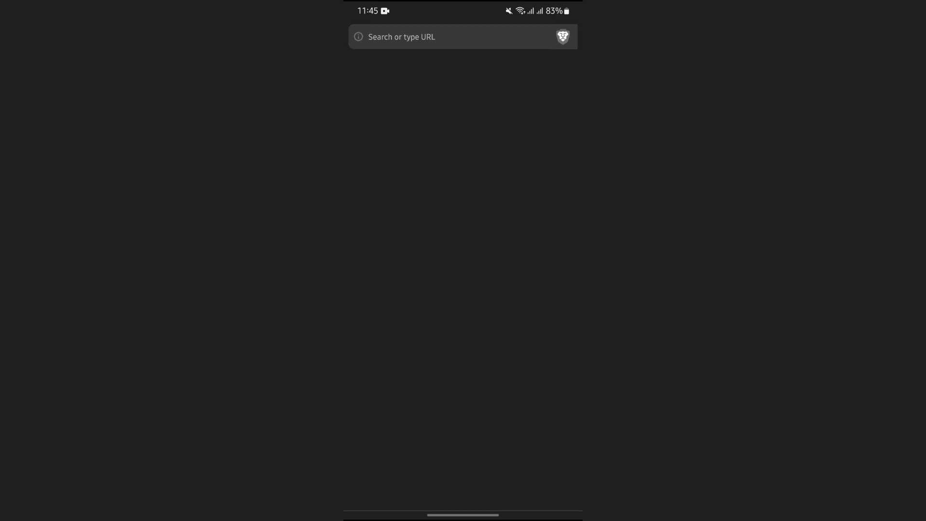
Go to help.pinterest.com/en-gb and scroll to the Manage account and preferences topic
text(help.pinterest.com/en-gb)
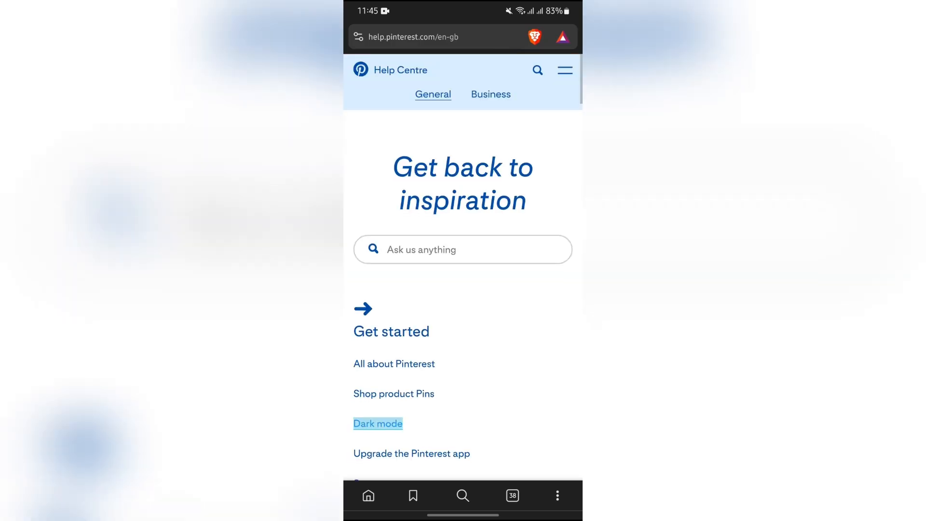
scroll(down, 3)
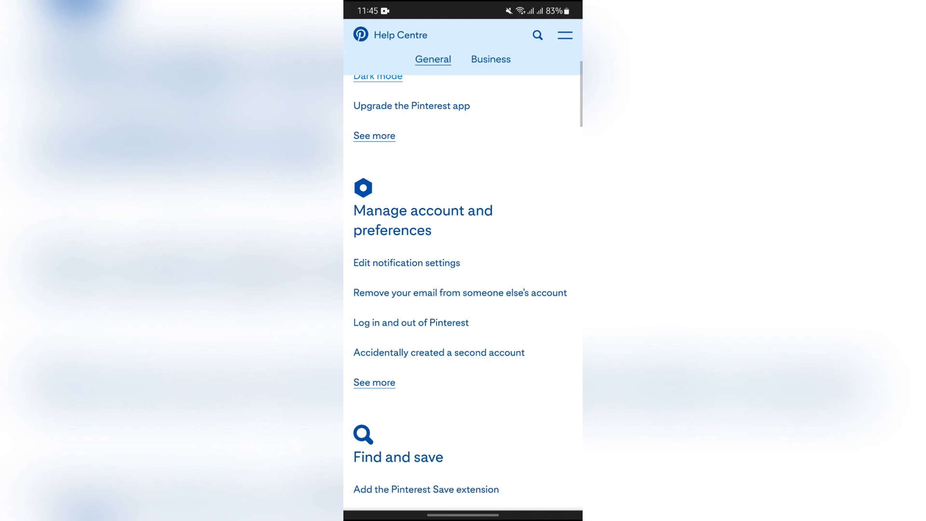
scroll(down, 3)
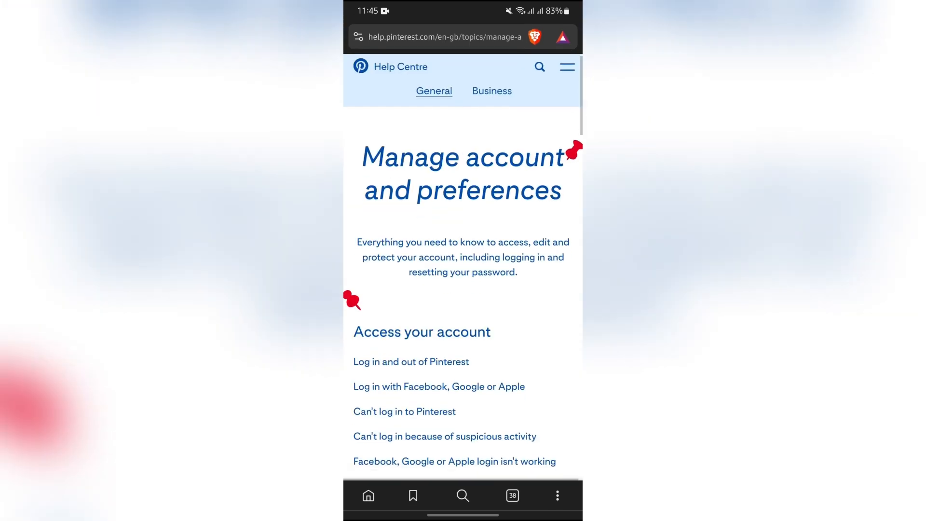
scroll(down, 3)
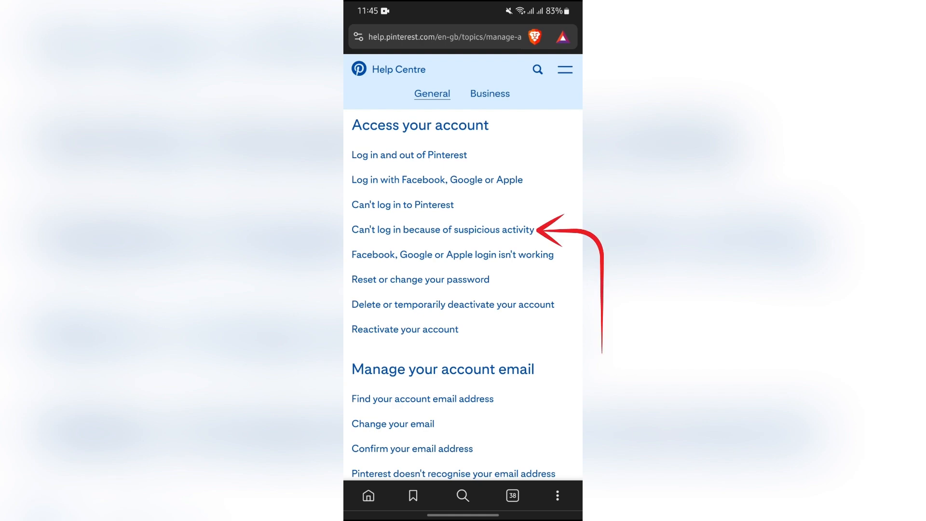
Read the 'Can't log in because of suspicious activity' article down to 'Still need help?'
click(441, 230)
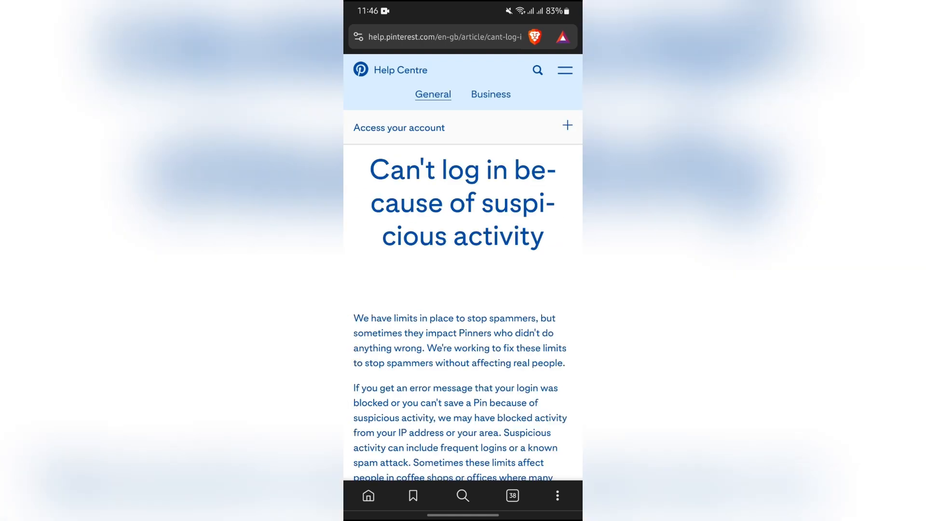
scroll(down, 3)
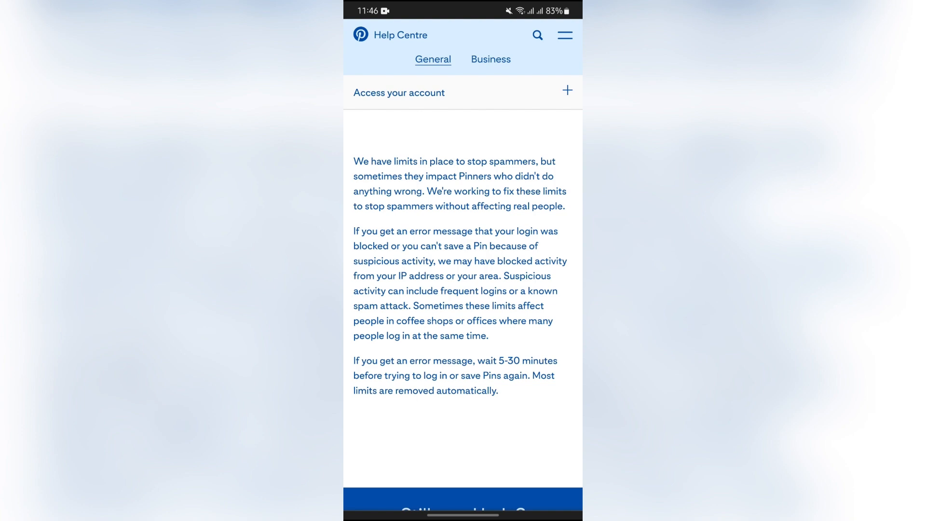
scroll(down, 3)
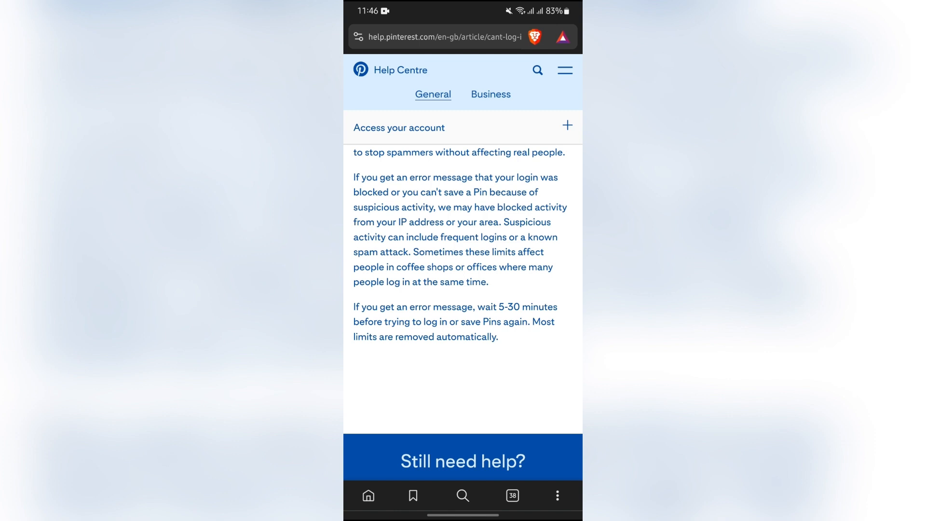
scroll(down, 3)
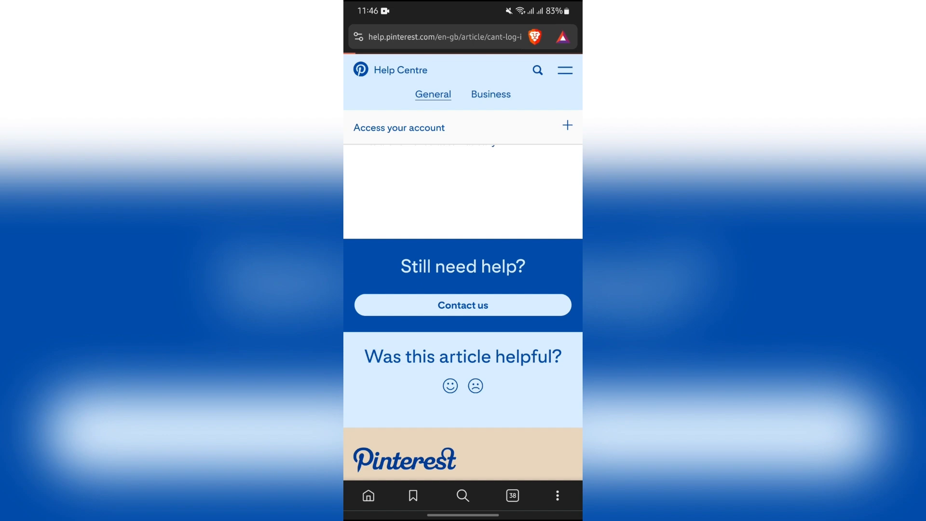
Choose Contact us and scroll the 'Who are we helping?' fields to the email access question
click(462, 305)
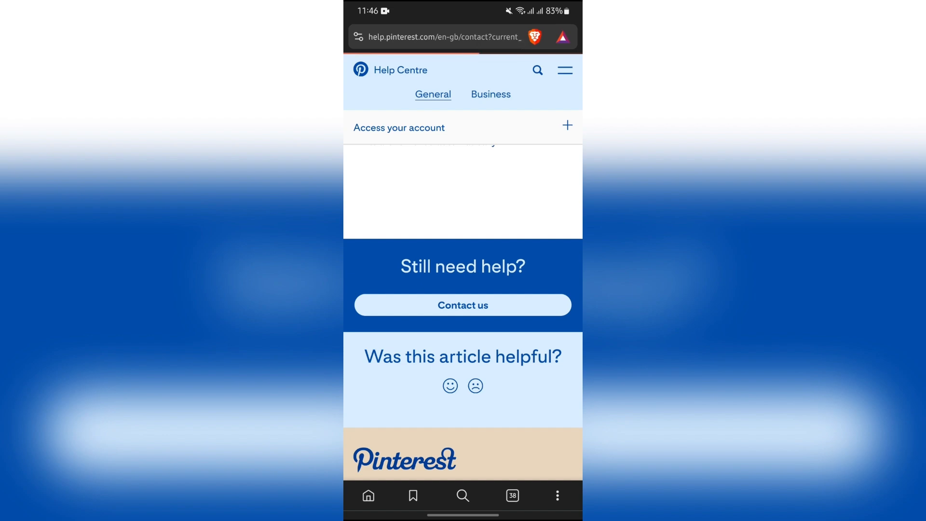
click(463, 305)
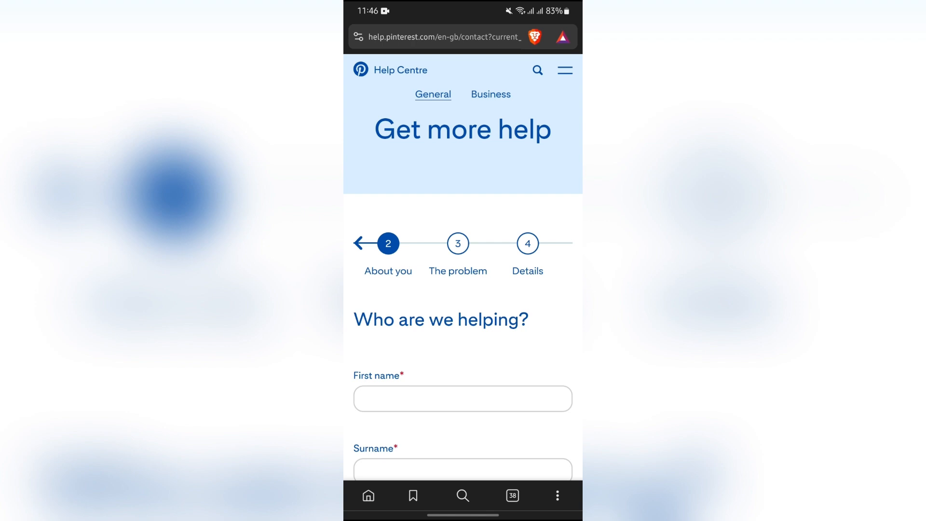
scroll(down, 3)
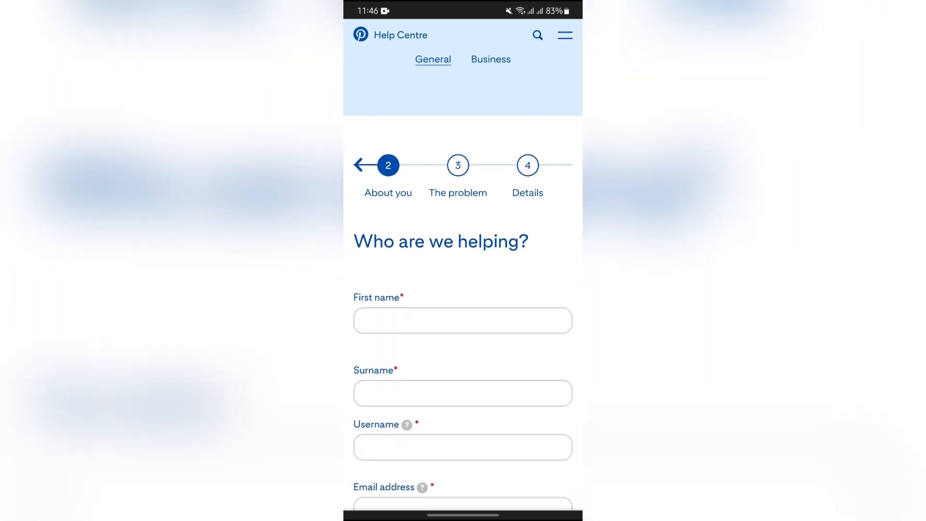
scroll(down, 3)
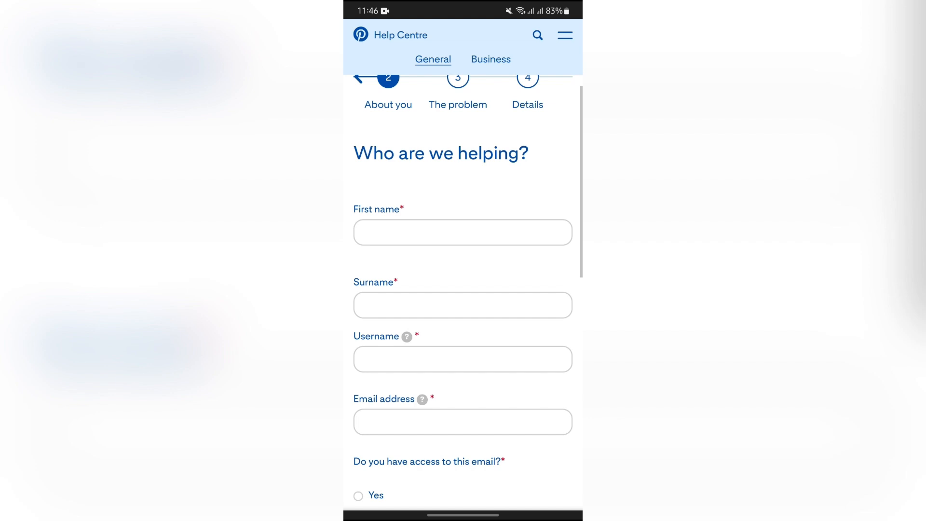
scroll(down, 3)
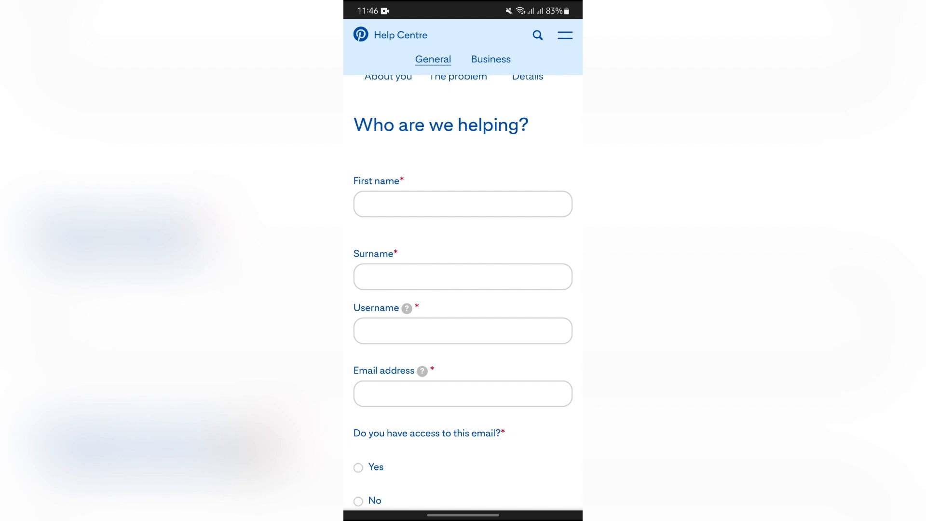
scroll(down, 3)
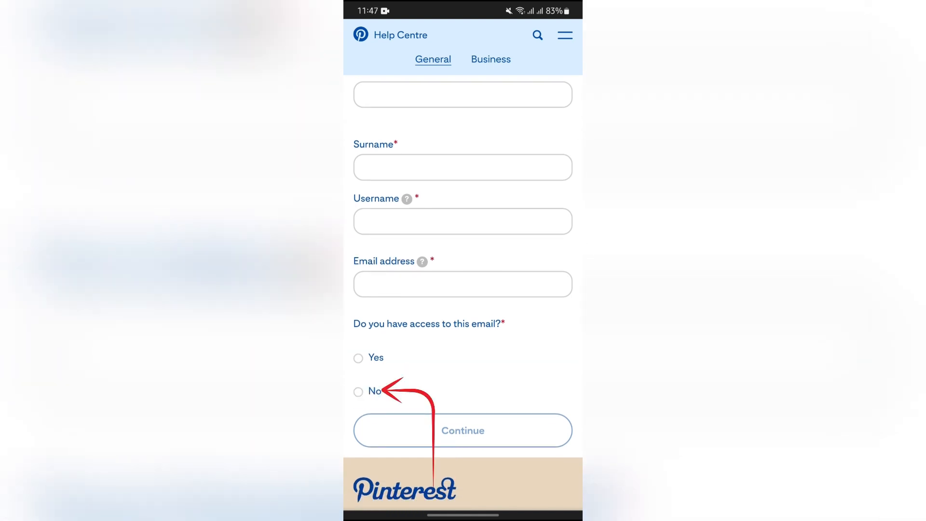
scroll(down, 3)
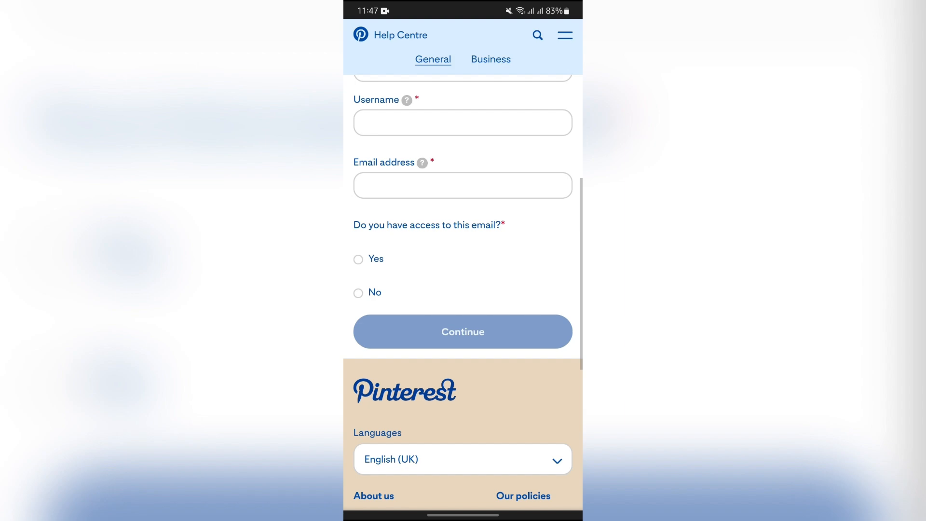